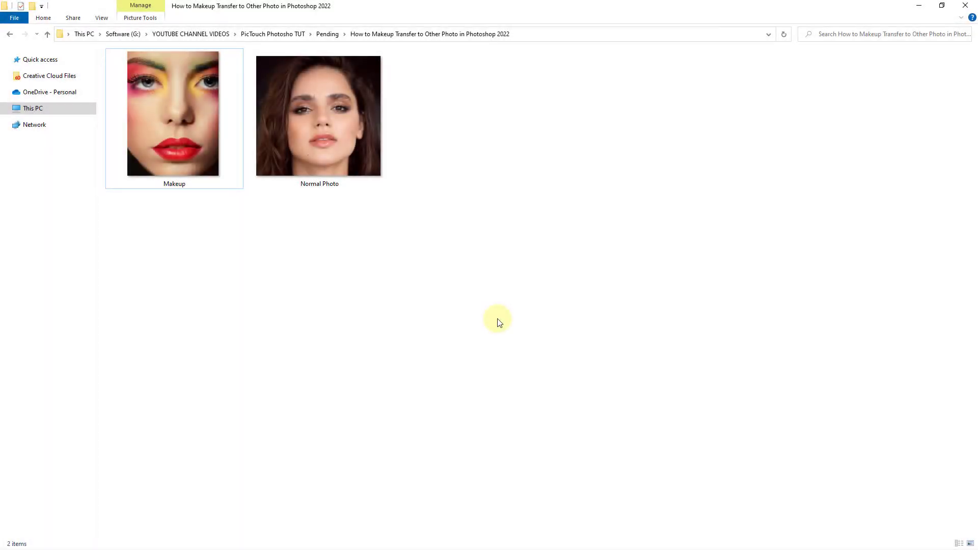
{"action": "mouse_move", "coordinate": [139, 546]}
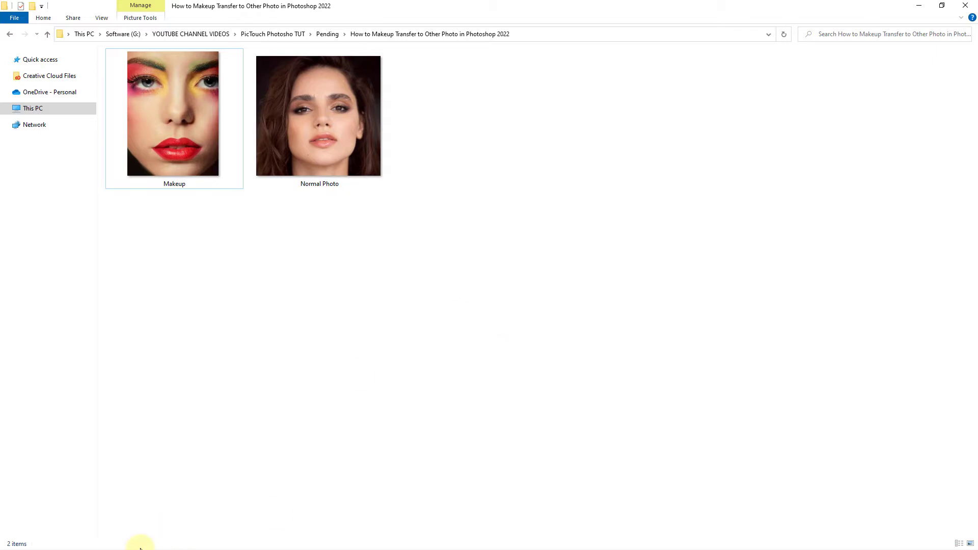
{"action": "mouse_move", "coordinate": [581, 275]}
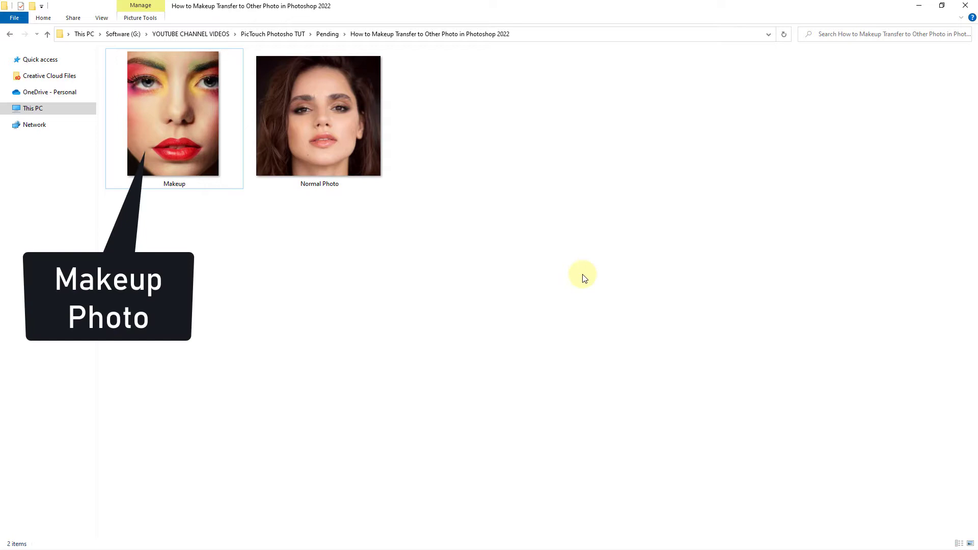
Preview the Makeup reference photo in File Explorer and close the preview.
{"action": "left_click", "coordinate": [174, 115]}
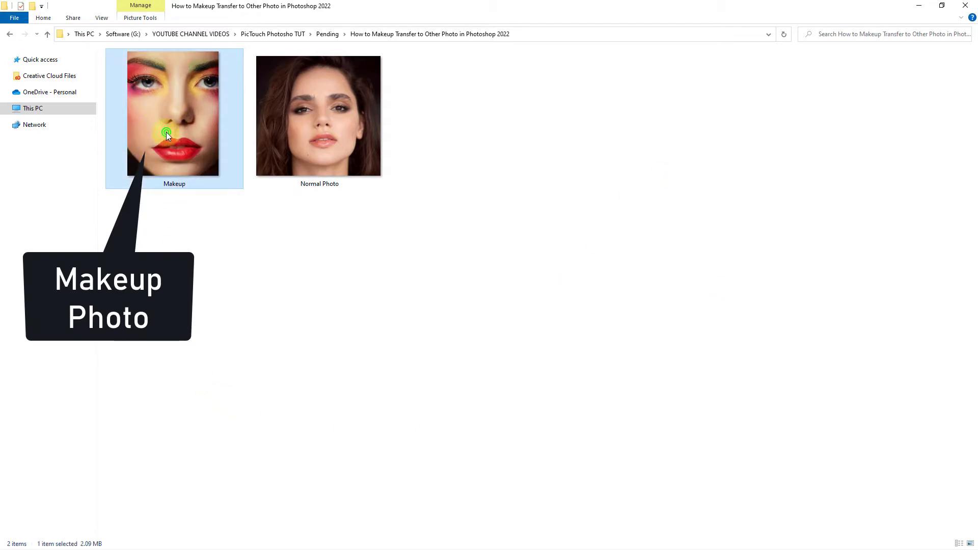
{"action": "double_click", "coordinate": [174, 115]}
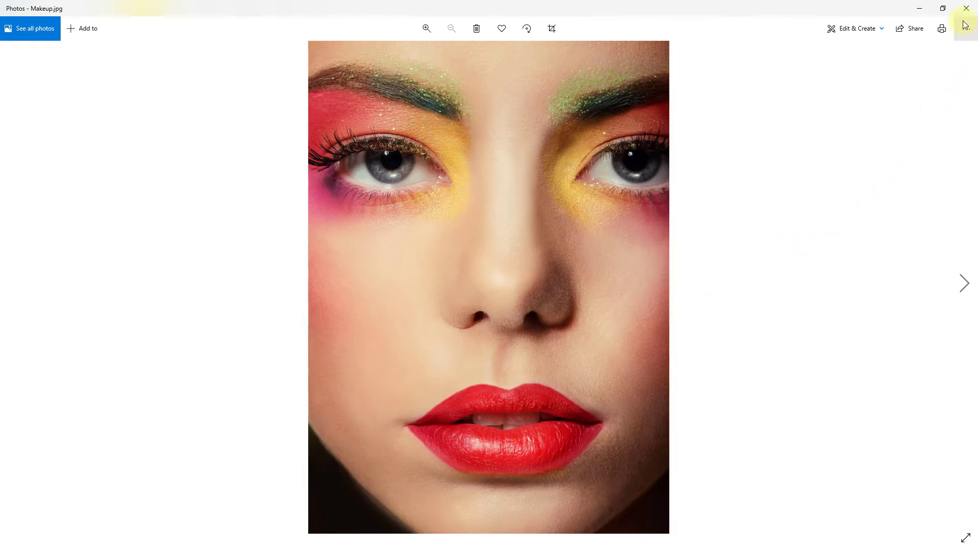
{"action": "left_click", "coordinate": [966, 8]}
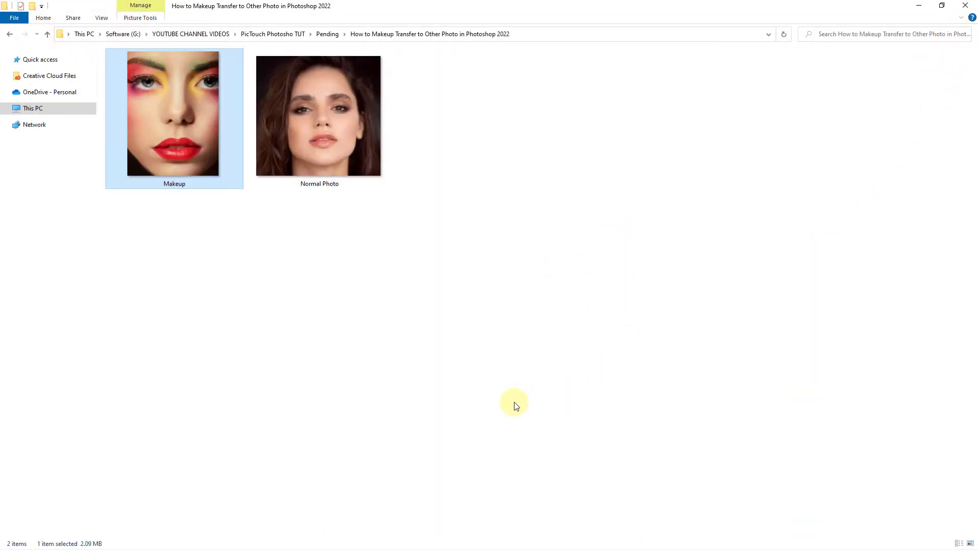
Drag the Normal Photo image from File Explorer into Photoshop to open it as a document.
{"action": "left_click", "coordinate": [319, 115]}
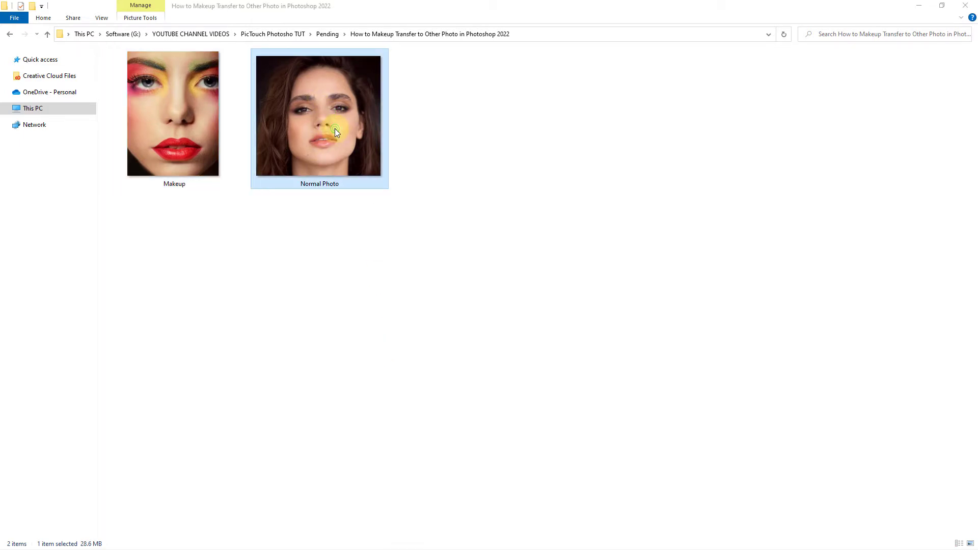
{"action": "double_click", "coordinate": [319, 115]}
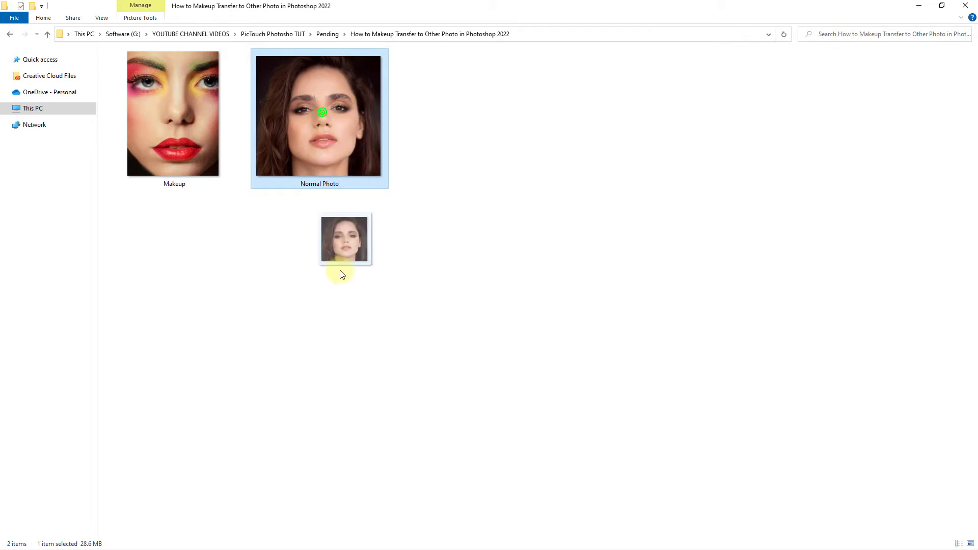
{"action": "left_click_drag", "start_coordinate": [345, 239], "coordinate": [187, 380]}
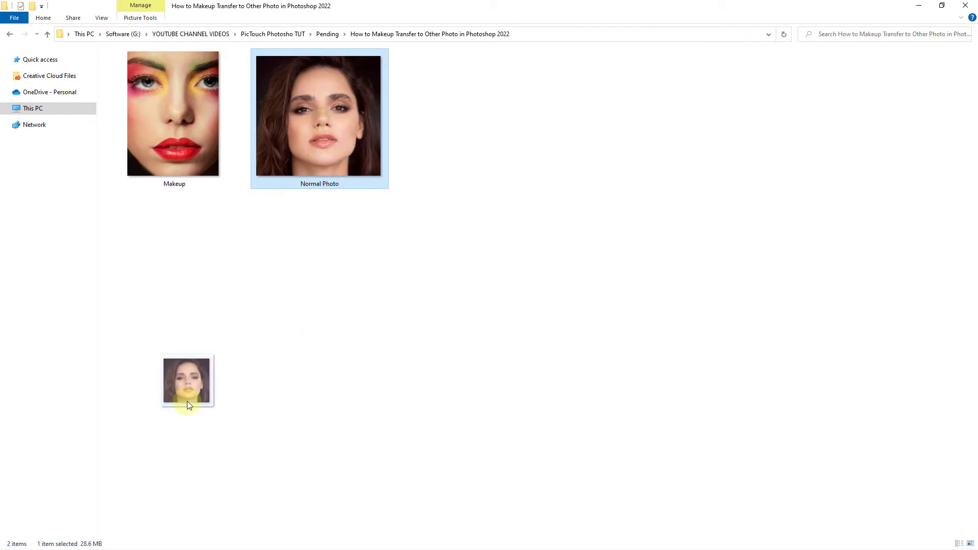
{"action": "left_click_drag", "start_coordinate": [187, 380], "coordinate": [98, 527]}
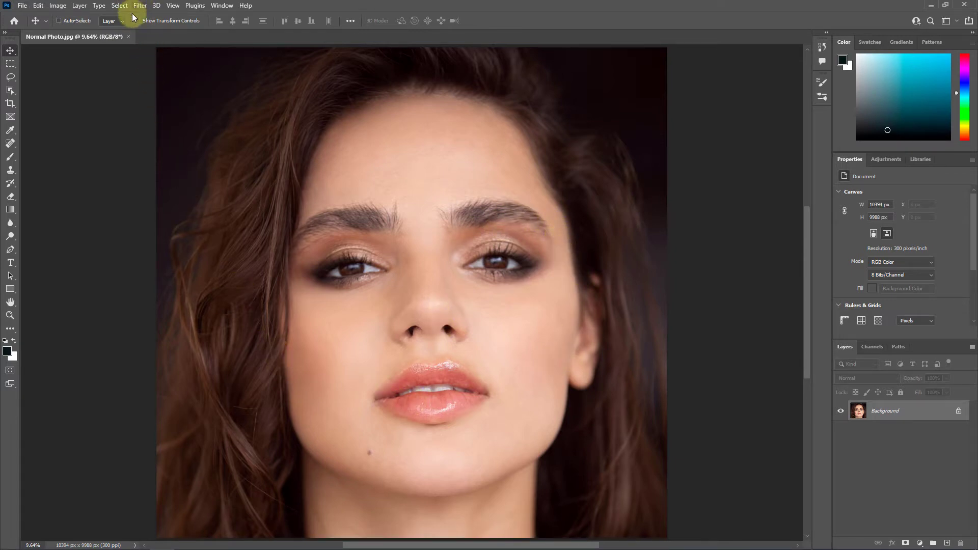
Launch the Neural Filters workspace from the Filter menu on the Normal Photo.
{"action": "left_click", "coordinate": [140, 5]}
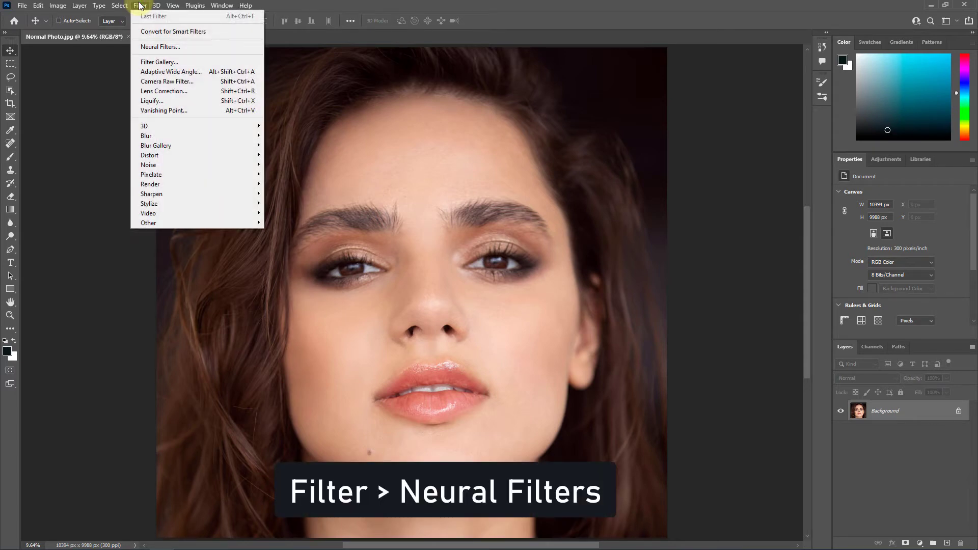
{"action": "mouse_move", "coordinate": [160, 47]}
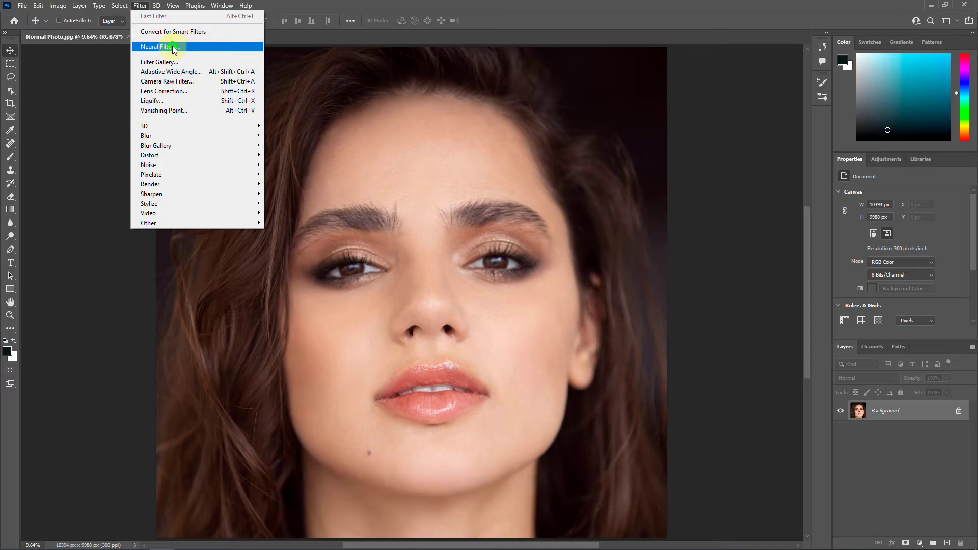
{"action": "left_click", "coordinate": [156, 47]}
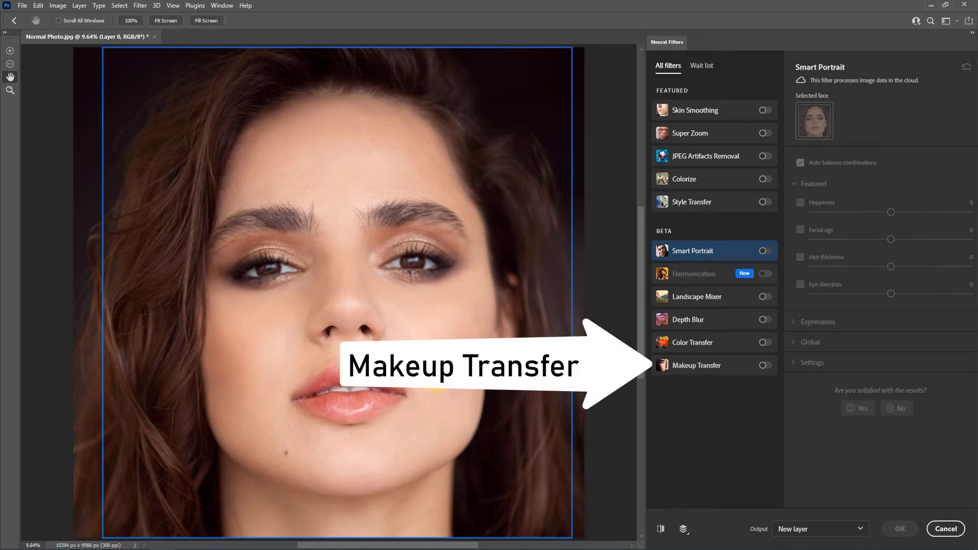
Switch on the Makeup Transfer filter and browse for a reference makeup image.
{"action": "left_click", "coordinate": [696, 365]}
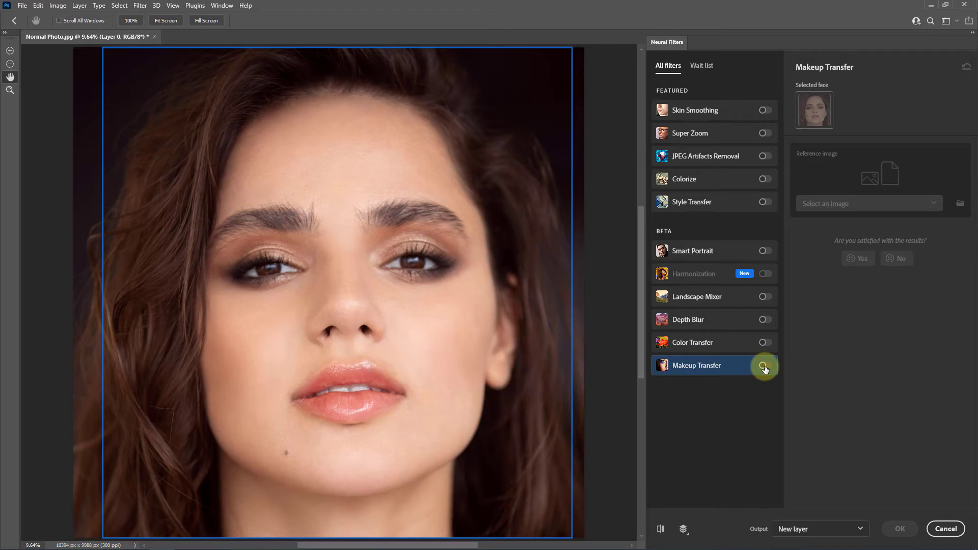
{"action": "left_click", "coordinate": [765, 366]}
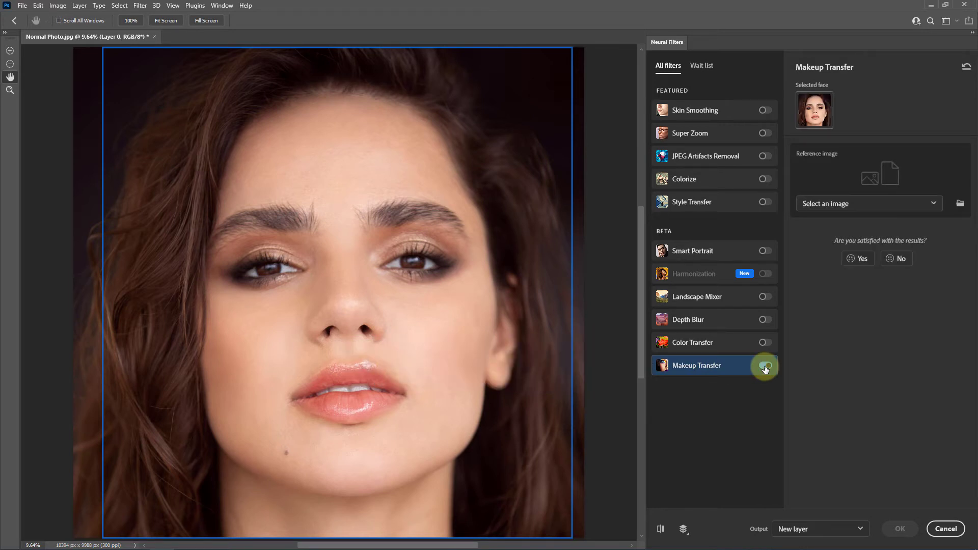
{"action": "left_click", "coordinate": [765, 365]}
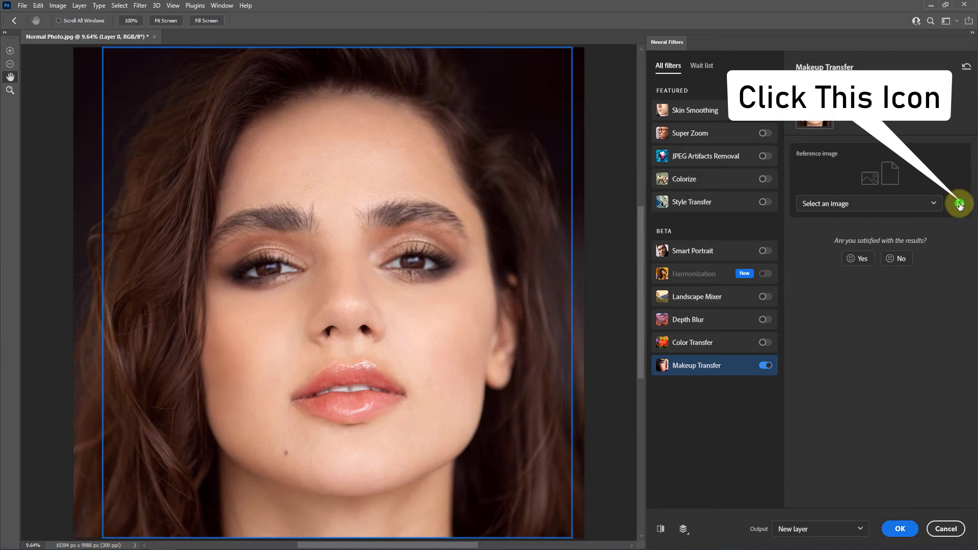
{"action": "left_click", "coordinate": [960, 204]}
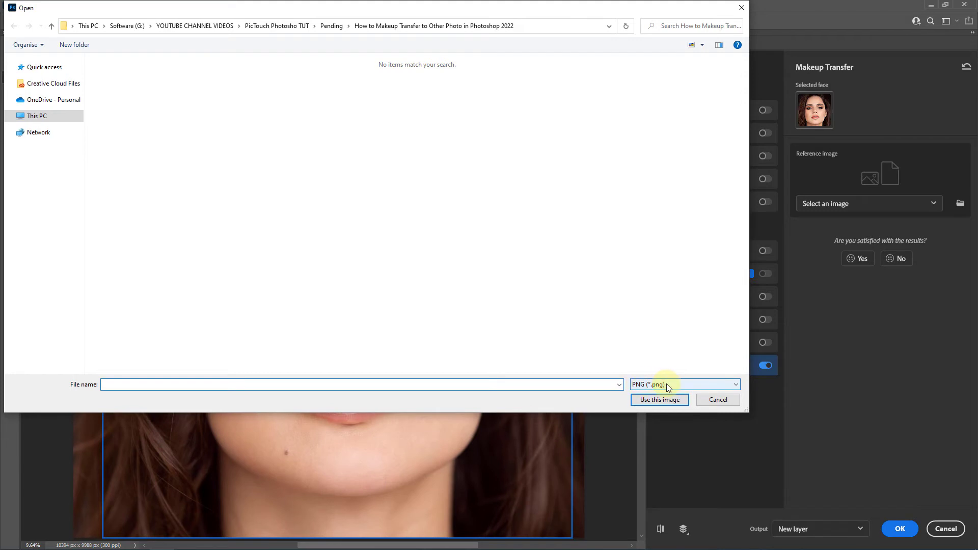
Filter the browser to JPG files and use the Makeup photo as the transfer reference.
{"action": "left_click", "coordinate": [683, 384]}
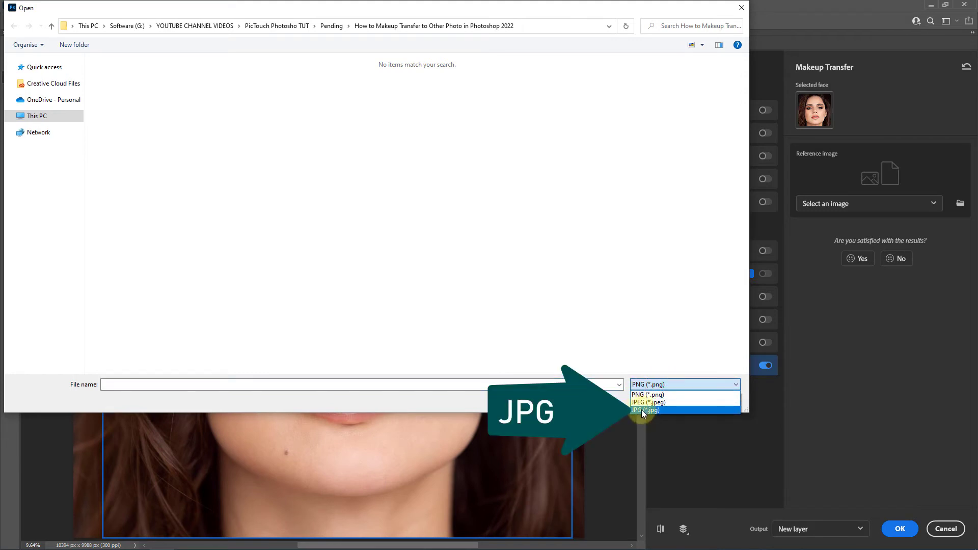
{"action": "left_click", "coordinate": [646, 411]}
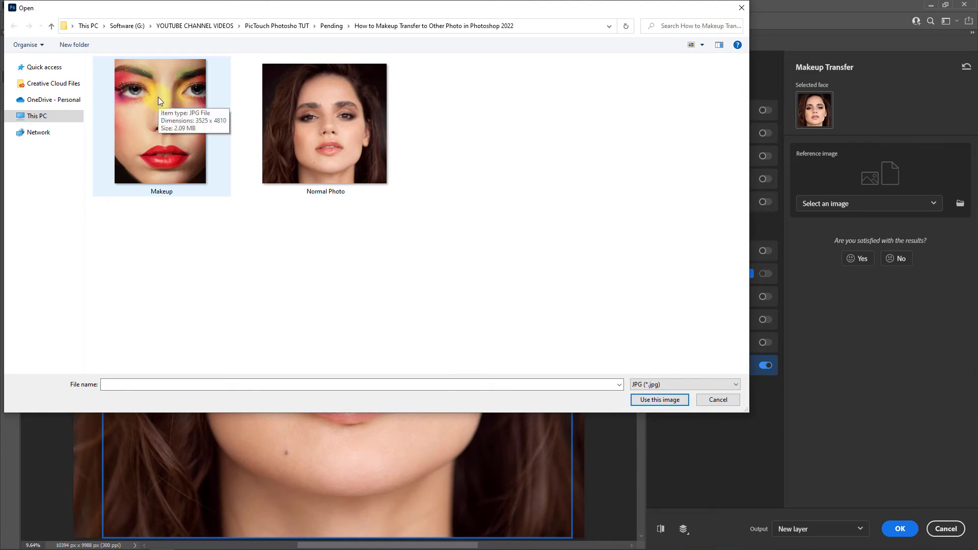
{"action": "left_click", "coordinate": [160, 121]}
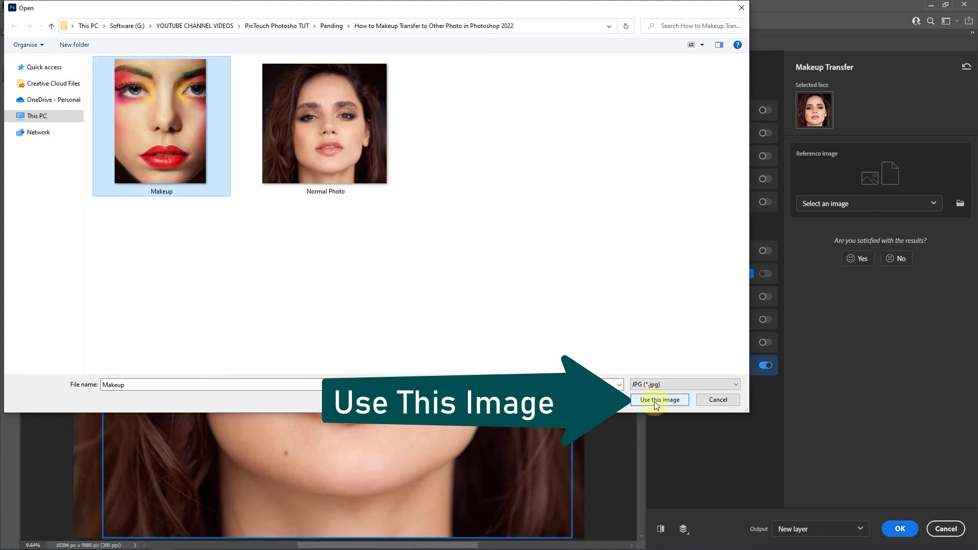
{"action": "left_click", "coordinate": [659, 400]}
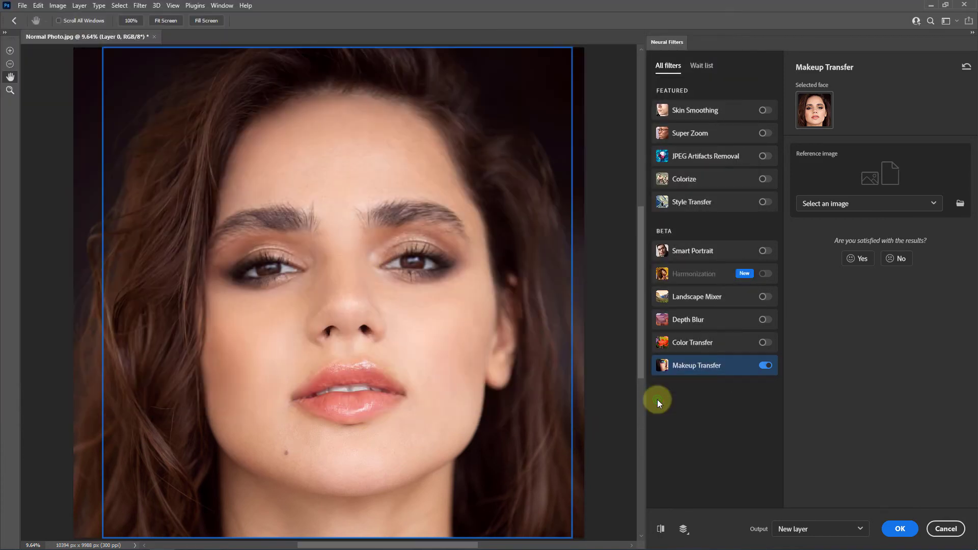
Apply the Makeup Transfer result, colourful eye shadow and red lips, as new Layer 1.
{"action": "left_click", "coordinate": [867, 203]}
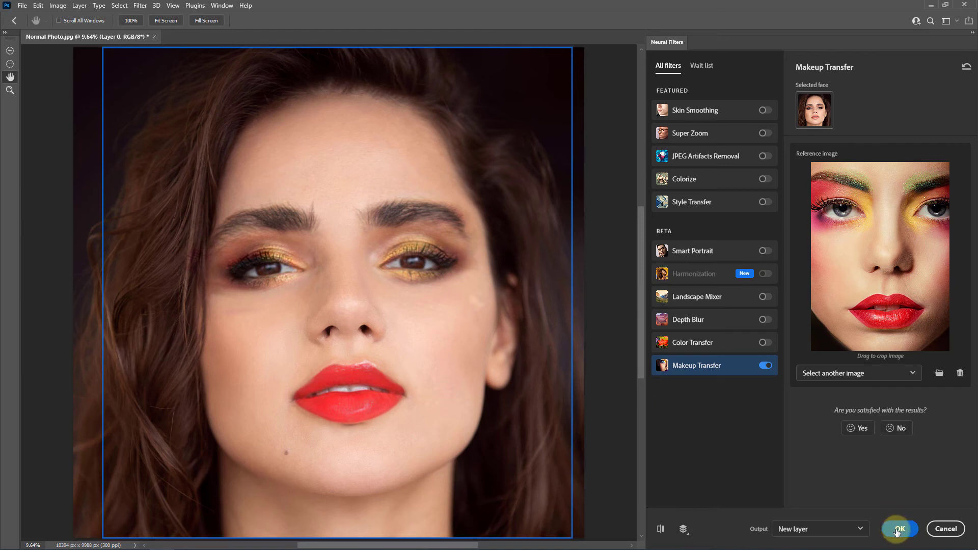
{"action": "left_click", "coordinate": [898, 529]}
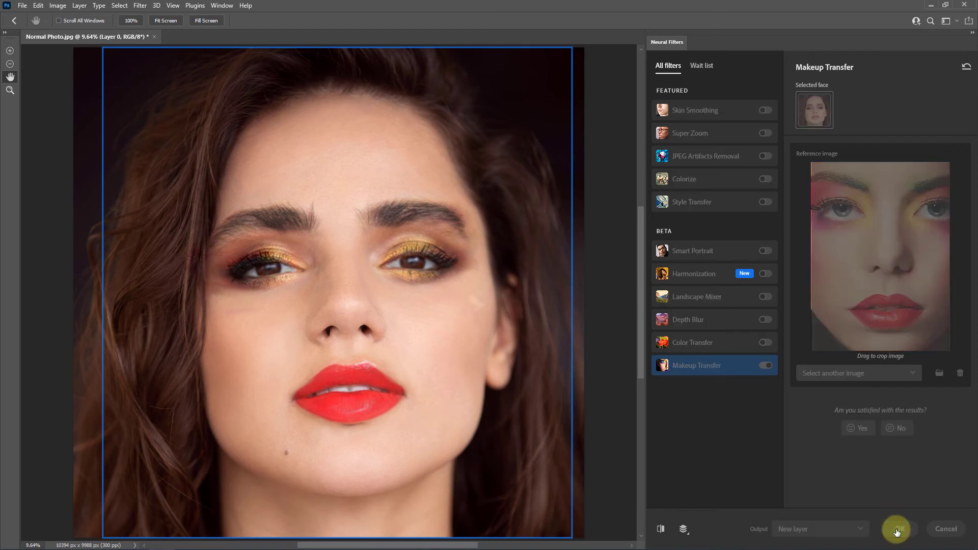
{"action": "left_click", "coordinate": [896, 529]}
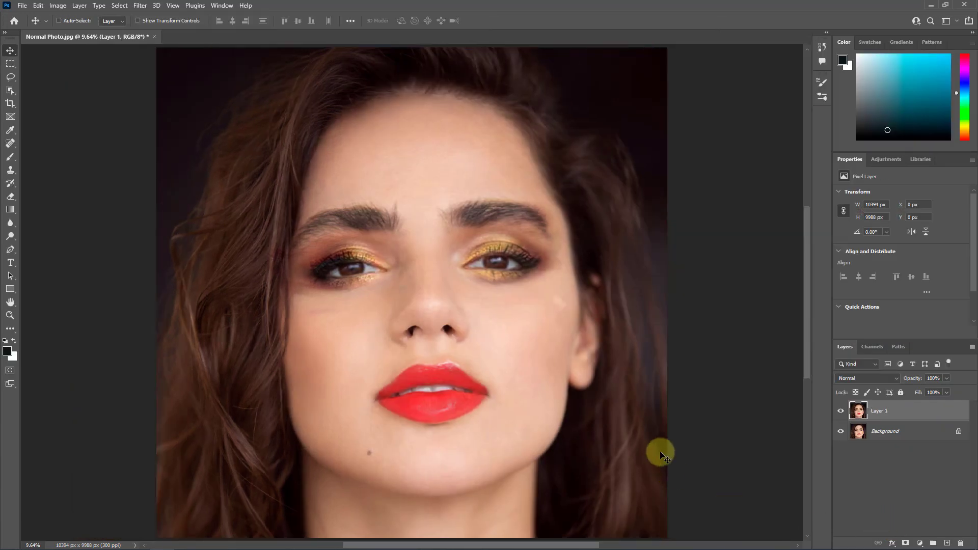
{"action": "mouse_move", "coordinate": [722, 435]}
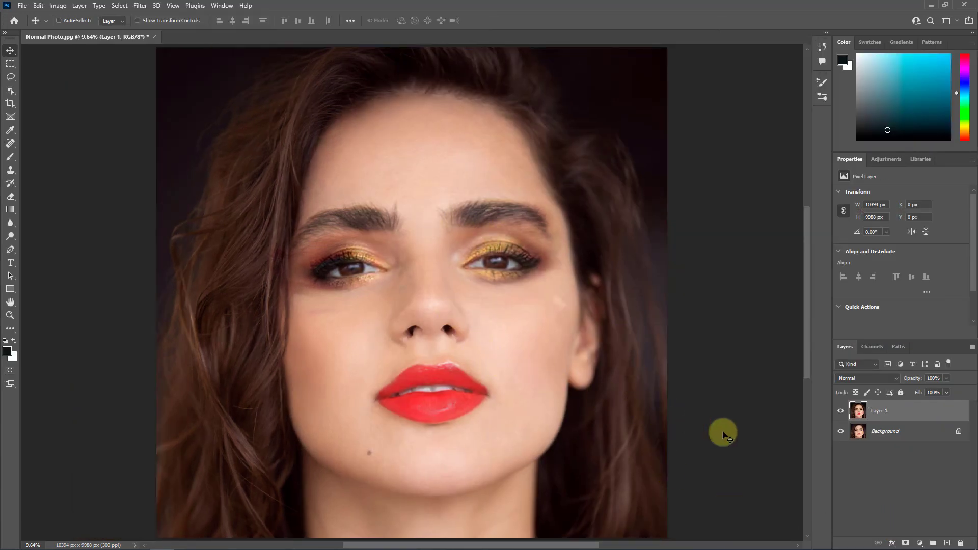
{"action": "left_click", "coordinate": [841, 411]}
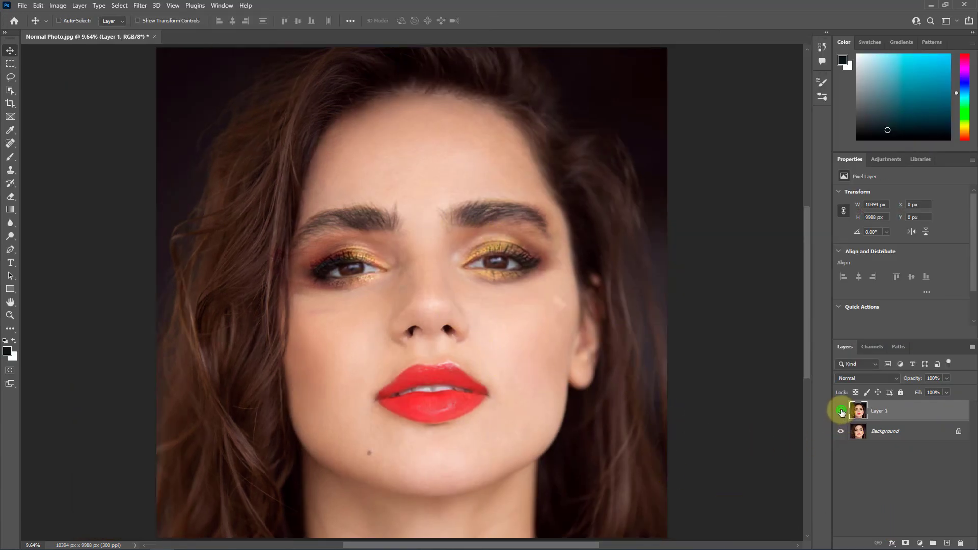
{"action": "left_click", "coordinate": [840, 411]}
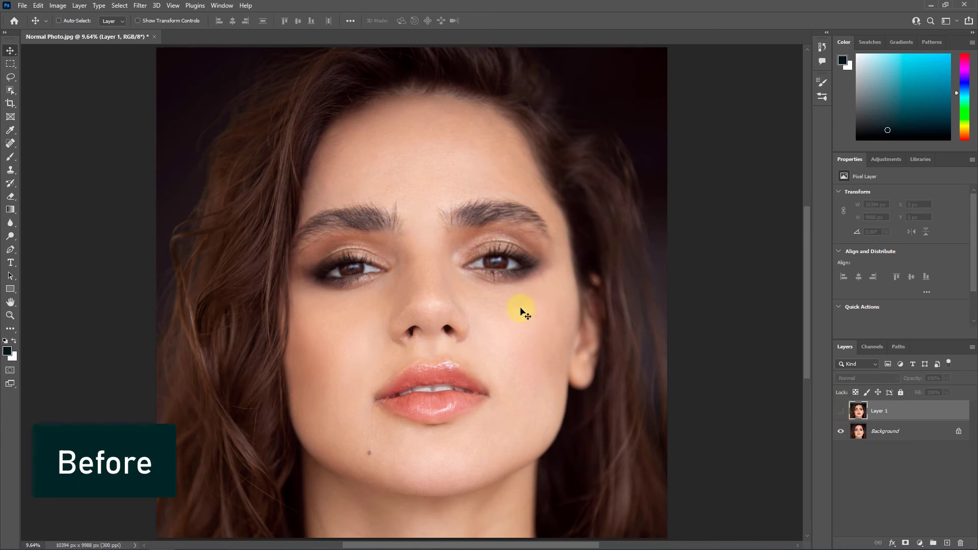
{"action": "mouse_move", "coordinate": [457, 356]}
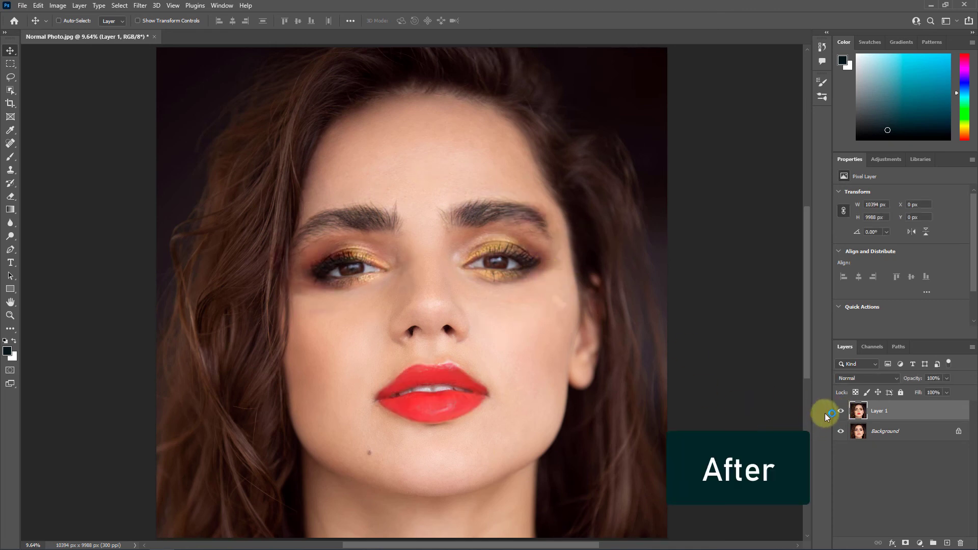
{"action": "left_click", "coordinate": [840, 411]}
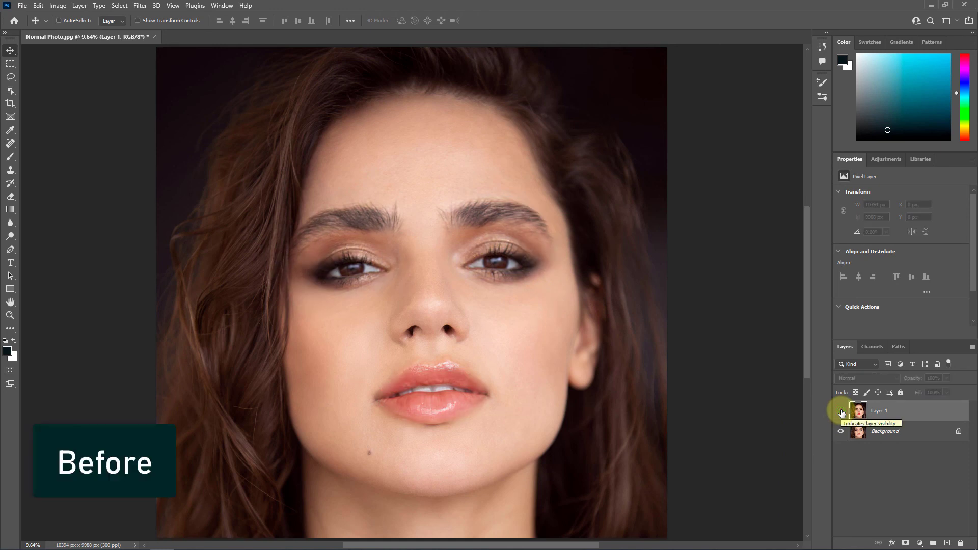
{"action": "left_click", "coordinate": [840, 411]}
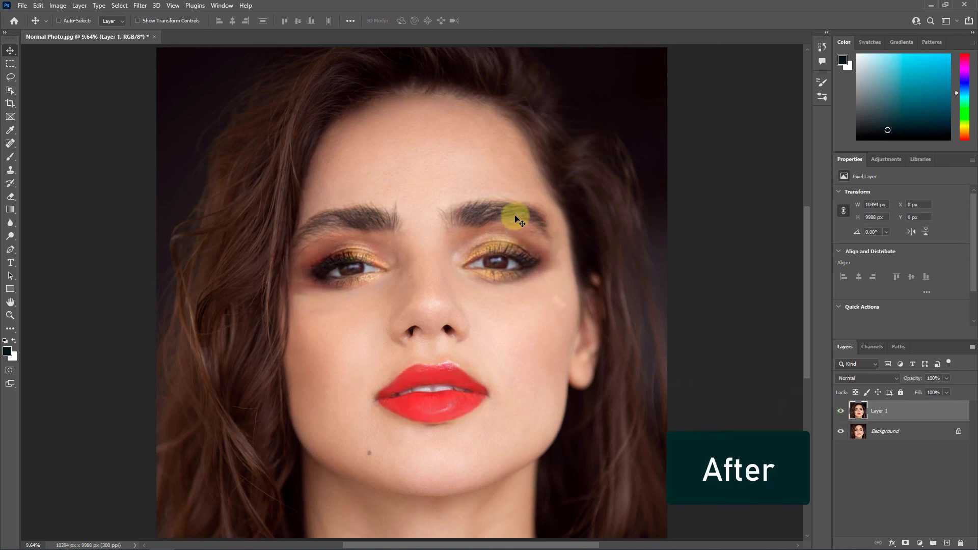